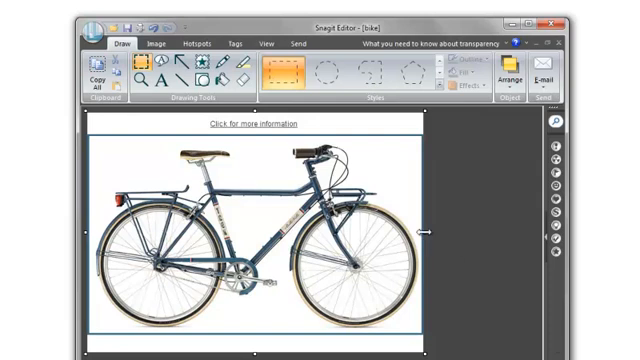
Activate the Fill tool with the transparent style to clear the white background.
{"action": "left_click_drag", "start_coordinate": [510, 232], "coordinate": [420, 232]}
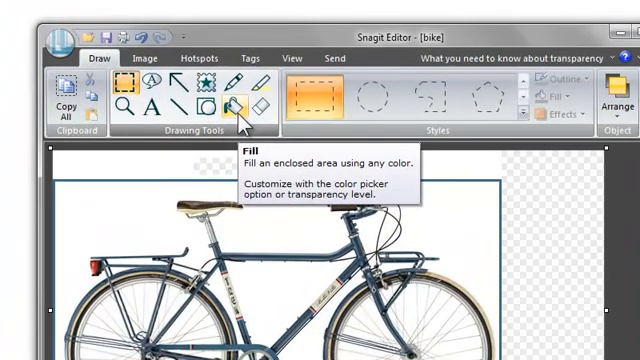
{"action": "left_click", "coordinate": [236, 104]}
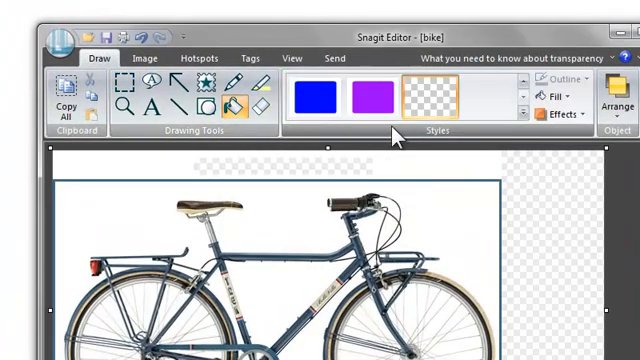
{"action": "mouse_move", "coordinate": [420, 104]}
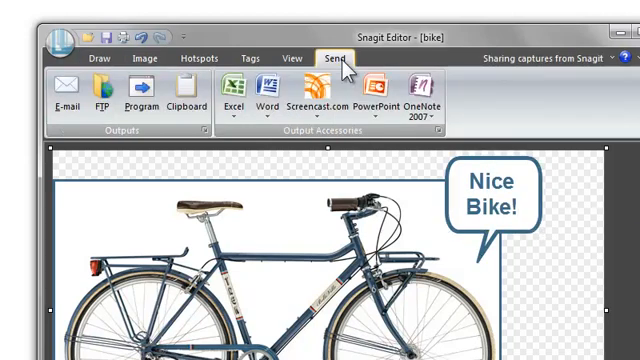
Return to the Drawing Tools to place the 'Nice Bike!' speech callout.
{"action": "left_click", "coordinate": [372, 96]}
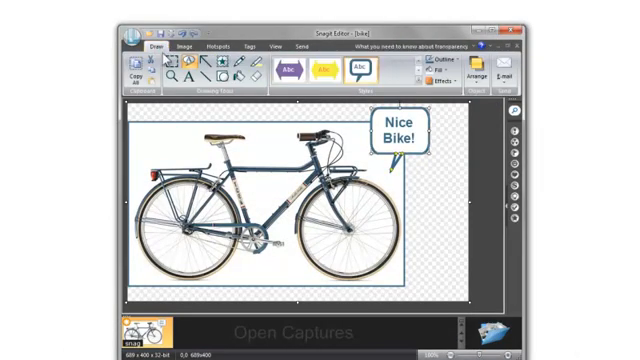
{"action": "mouse_move", "coordinate": [130, 72]}
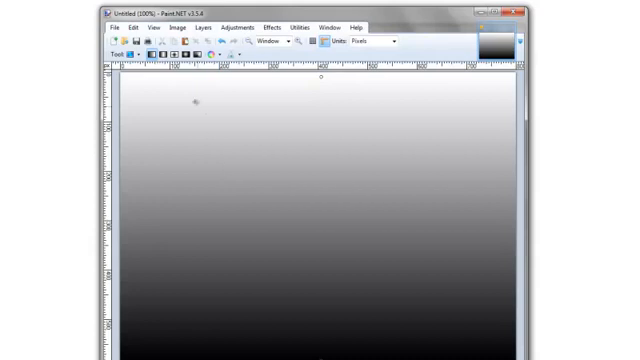
{"action": "left_click", "coordinate": [114, 28]}
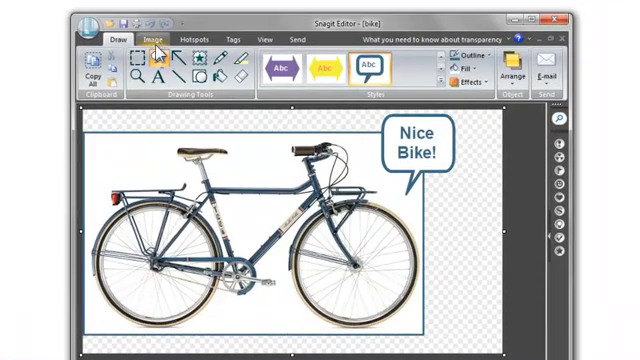
Show the Image tab's options with Canvas Color, dismissing the recent-files menu.
{"action": "left_click", "coordinate": [152, 40]}
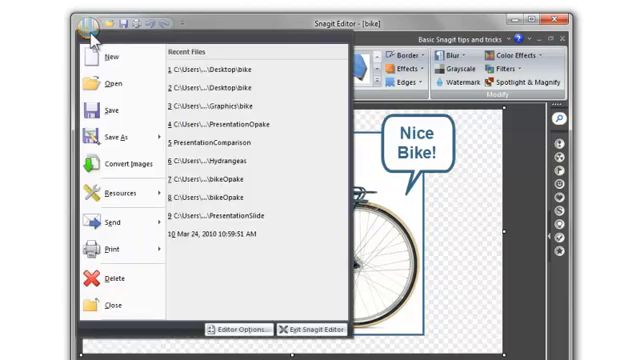
{"action": "left_click", "coordinate": [92, 22]}
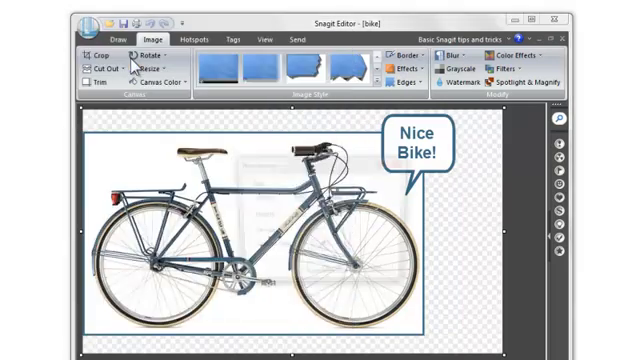